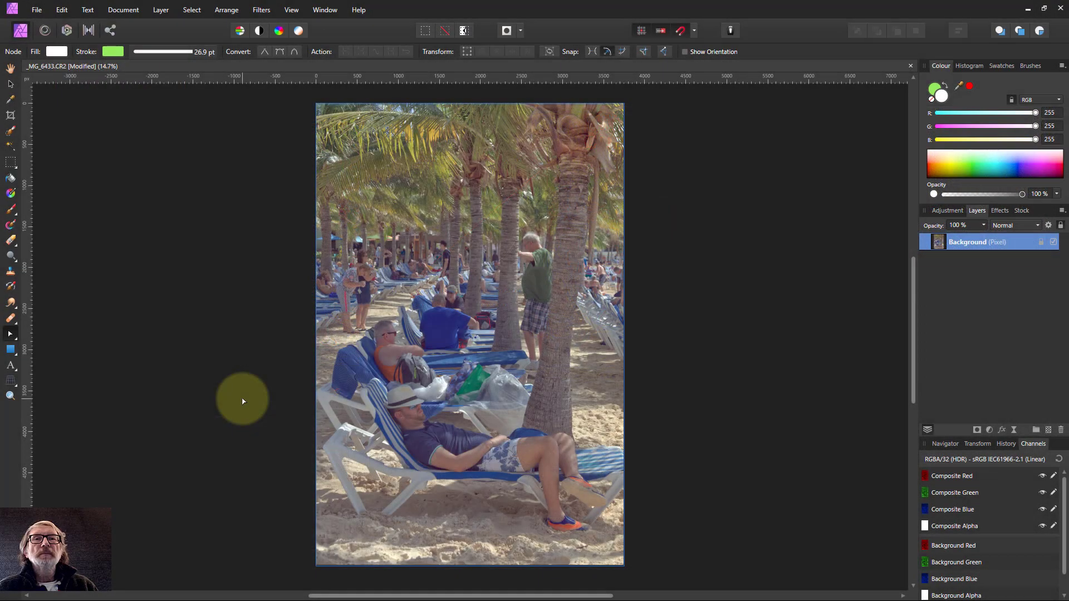
pyautogui.moveTo(233, 392)
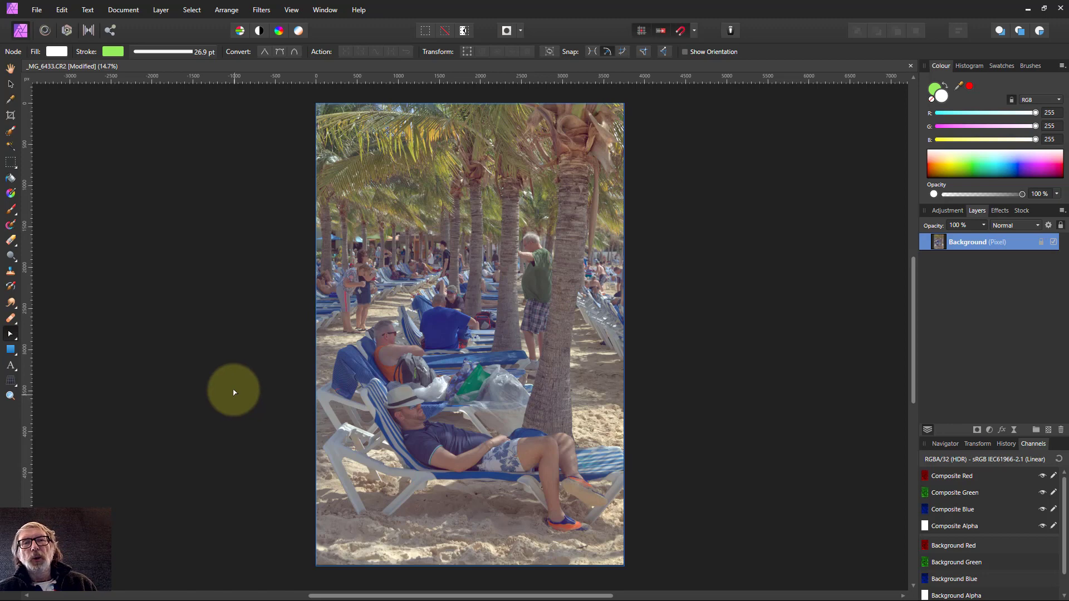
pyautogui.moveTo(256, 384)
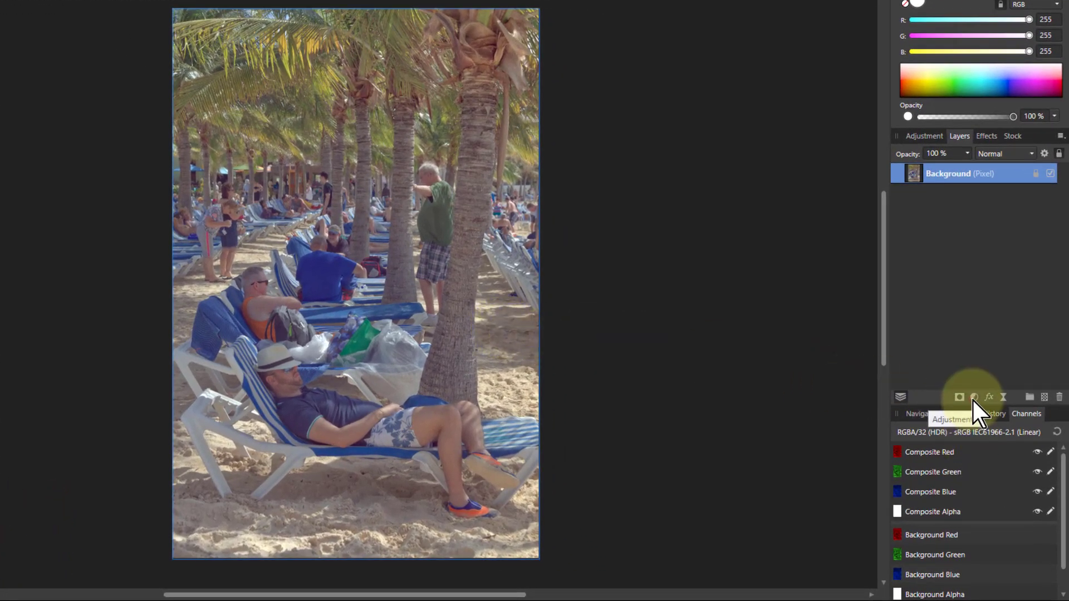
# Add a Curves adjustment and pull the curve below the diagonal to darken the photo
pyautogui.click(973, 396)
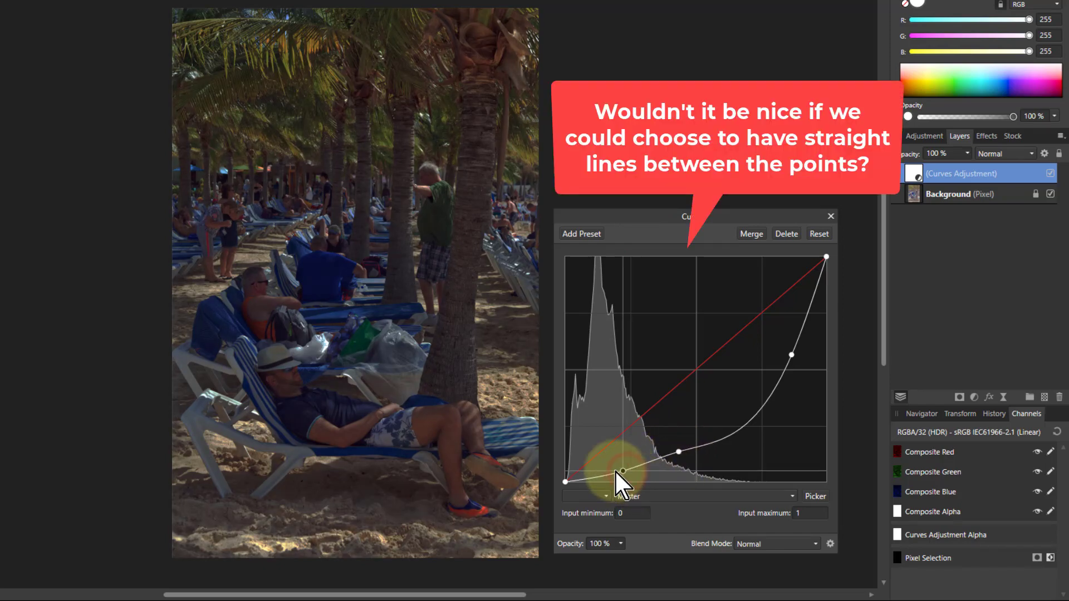
pyautogui.moveTo(900, 286)
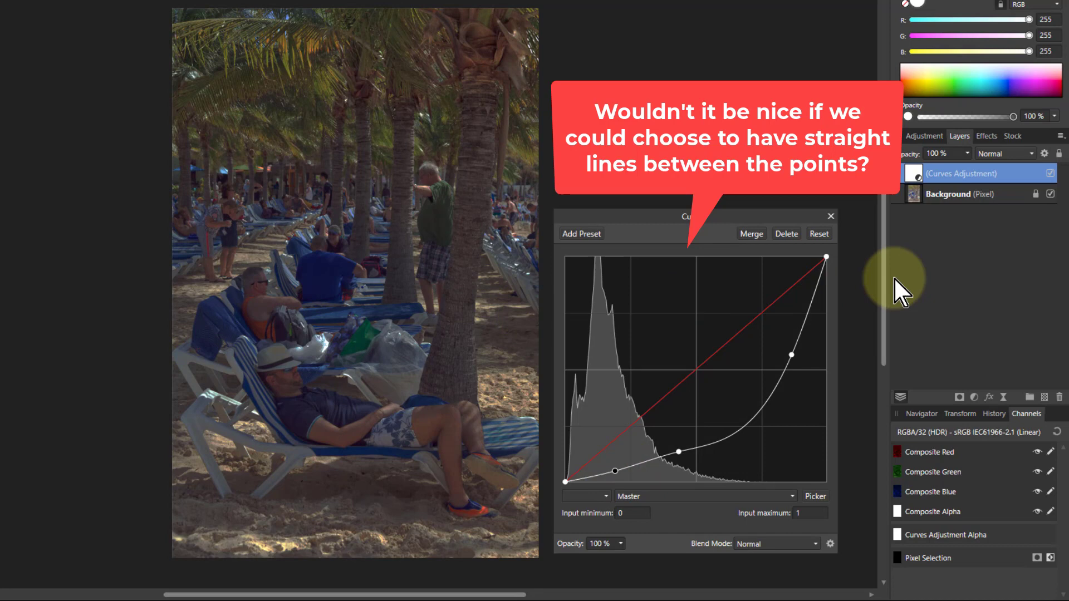
pyautogui.moveTo(678, 453)
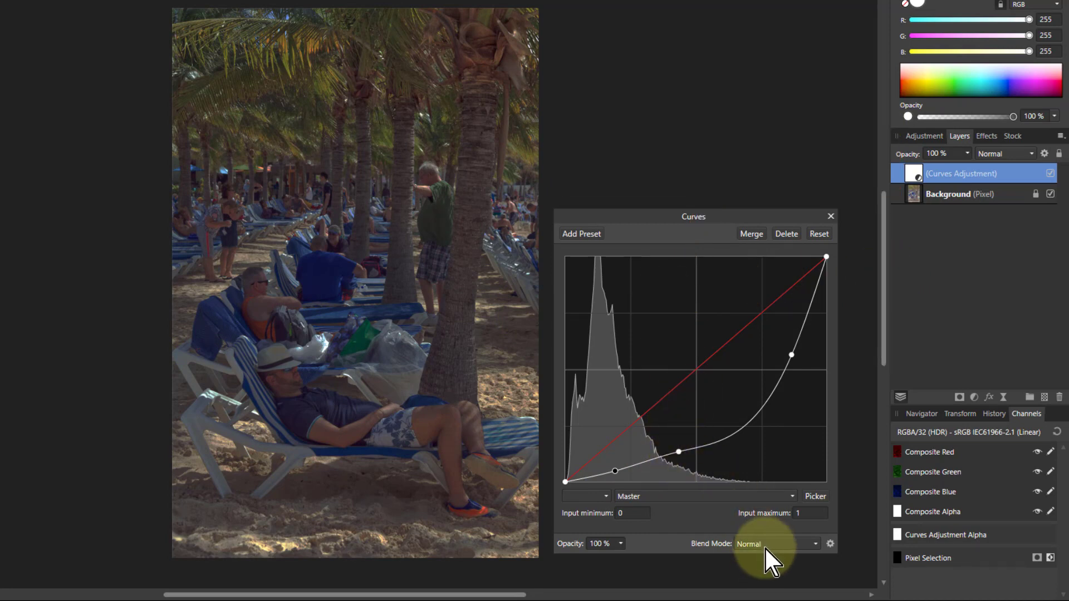
# Set the Curves blend mode to Luminosity, then select the Background layer
pyautogui.click(776, 543)
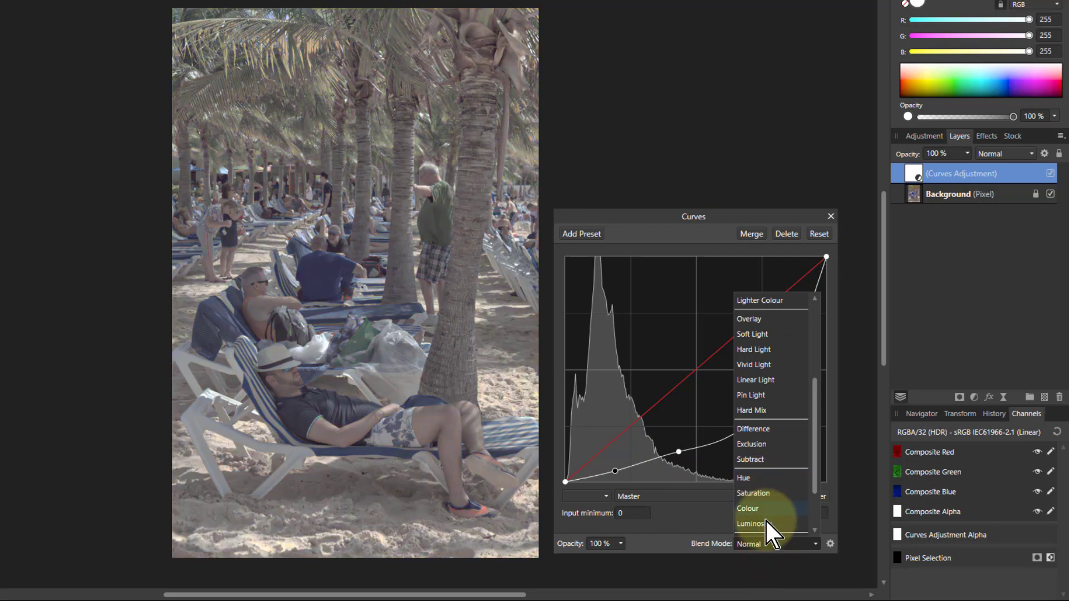
pyautogui.click(749, 523)
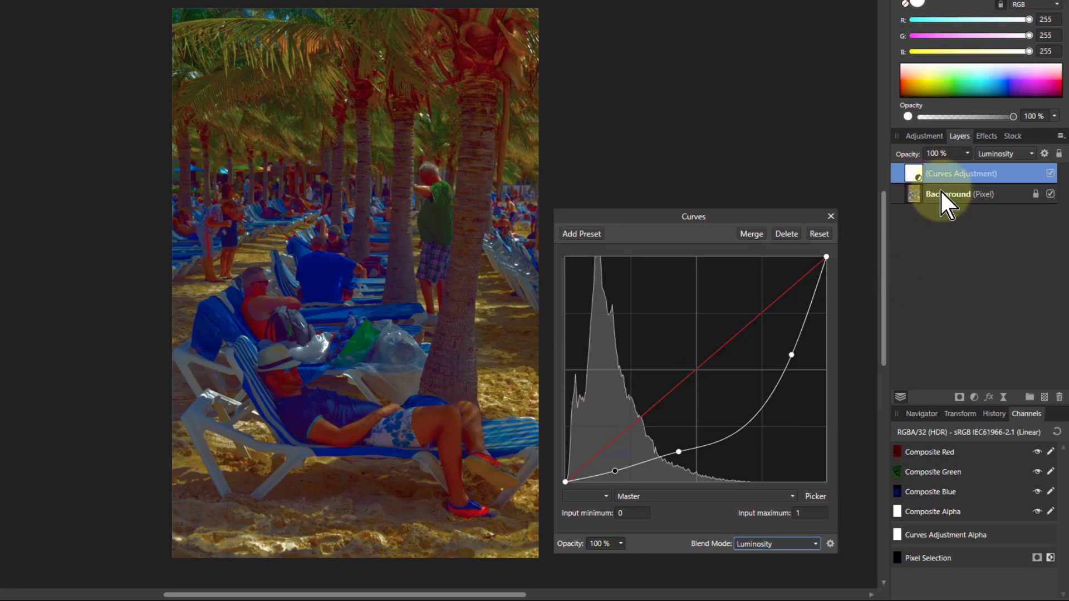
pyautogui.click(948, 194)
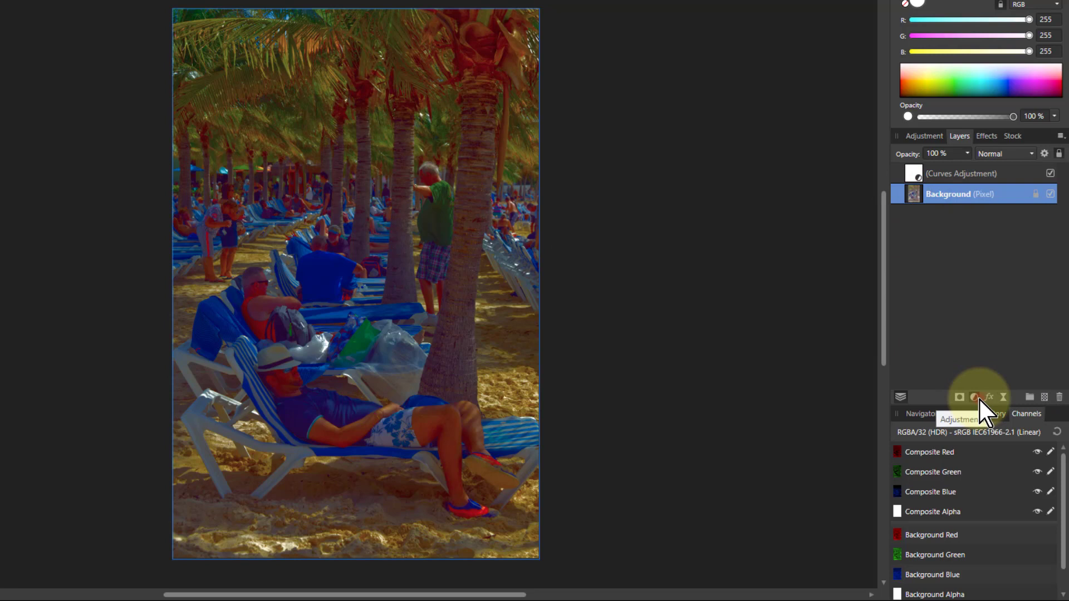
# Add a Vibrance adjustment at -68% saturation above Background, then reopen Curves to deepen it
pyautogui.click(974, 397)
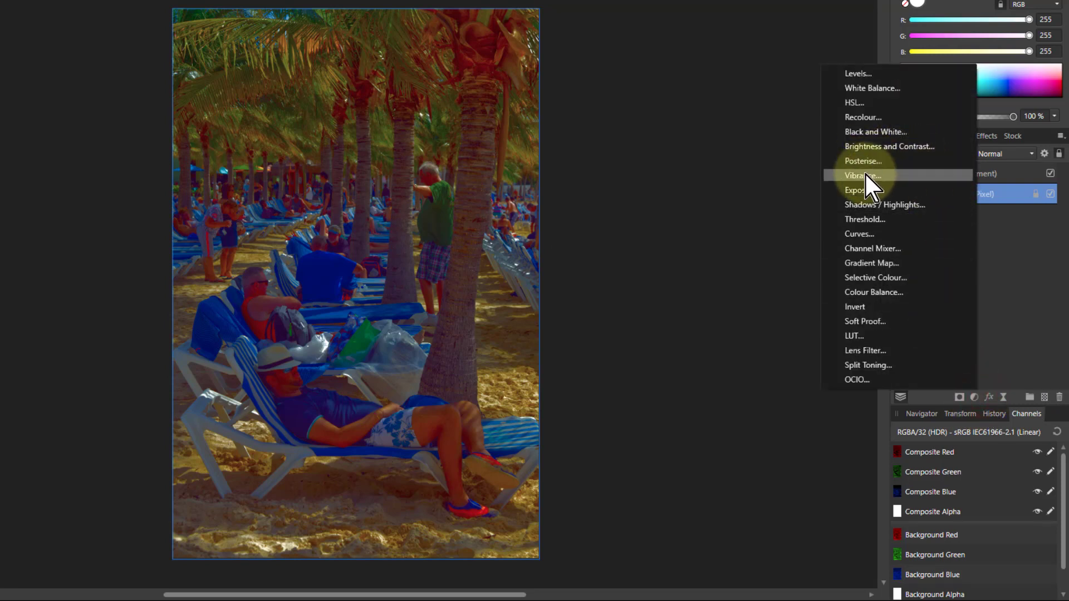
pyautogui.click(862, 175)
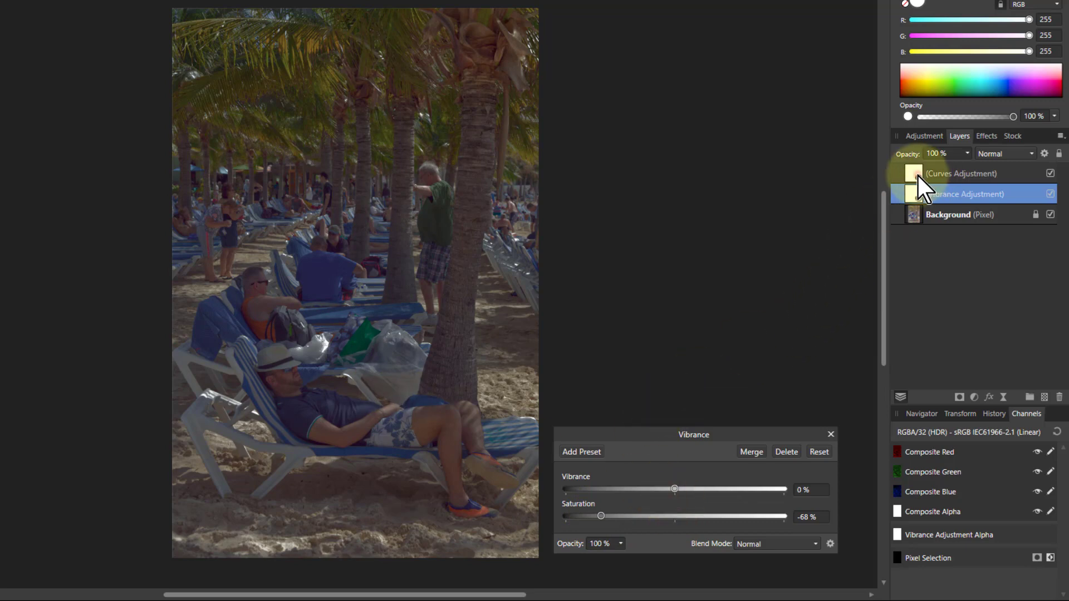
pyautogui.click(961, 174)
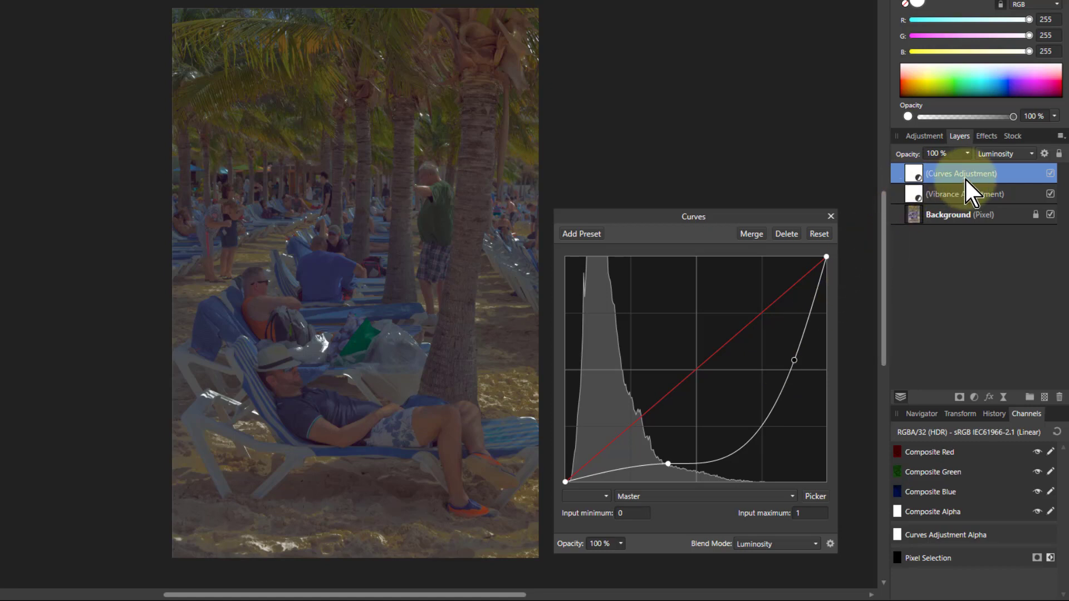
pyautogui.moveTo(916, 187)
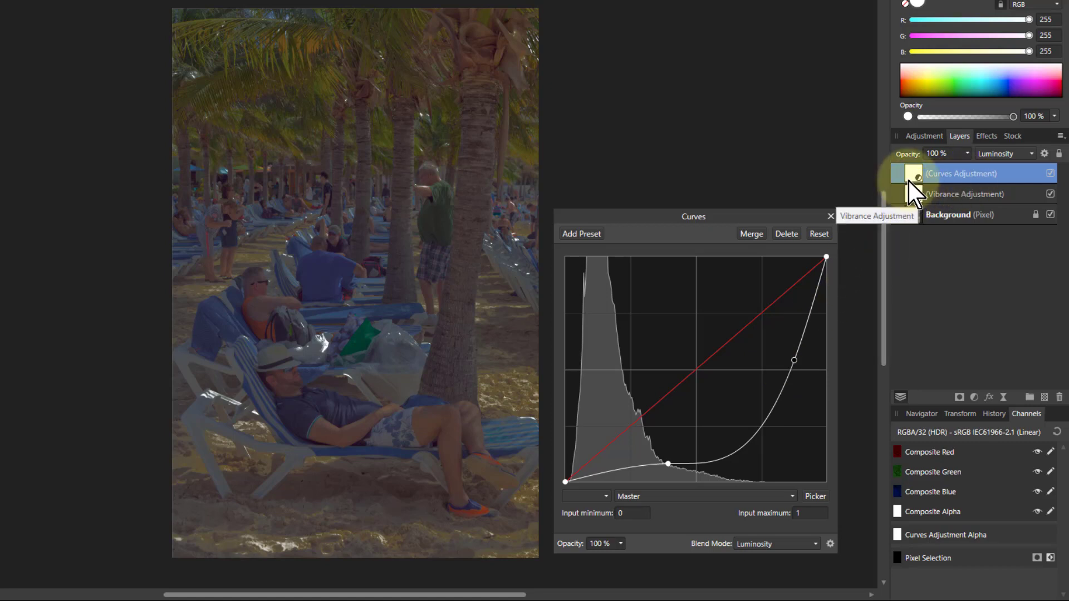
# Hide the Curves layer and add a Gradient Map adjustment on top of the stack
pyautogui.click(1050, 173)
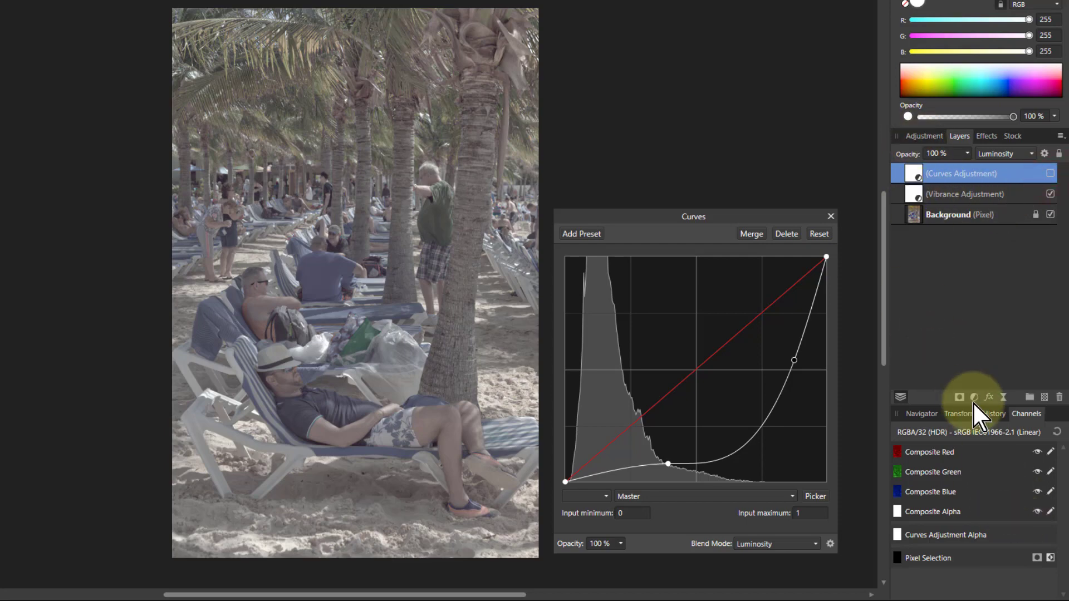
pyautogui.click(973, 397)
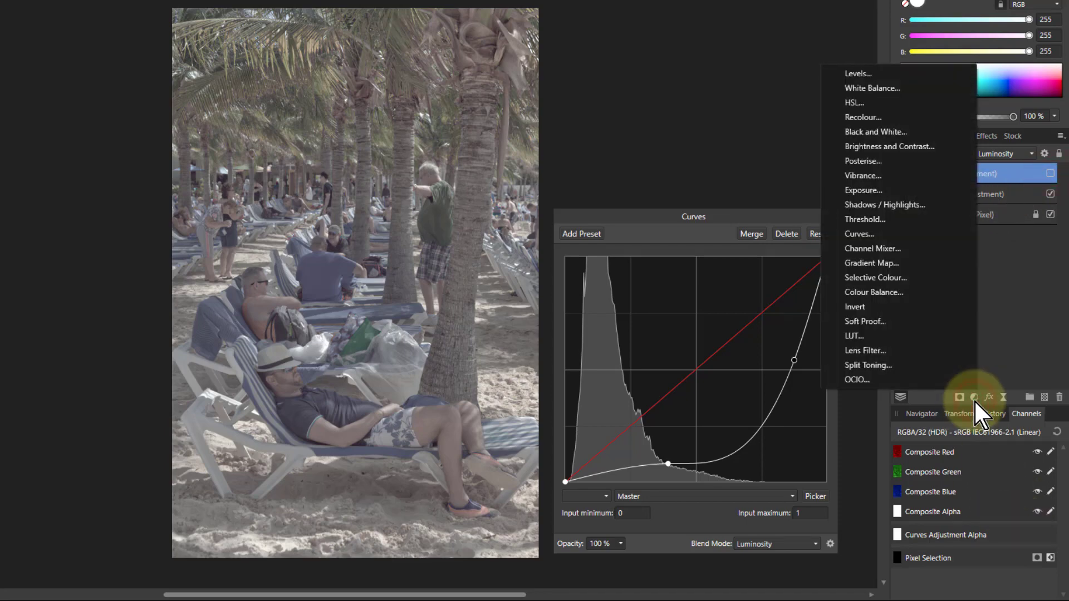
pyautogui.moveTo(870, 263)
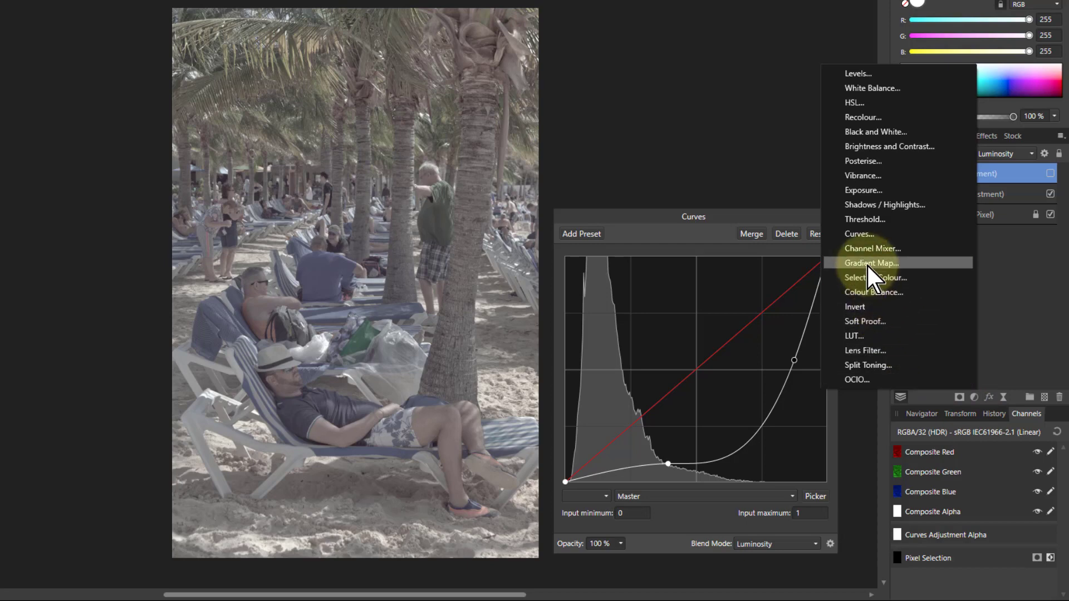
pyautogui.click(871, 262)
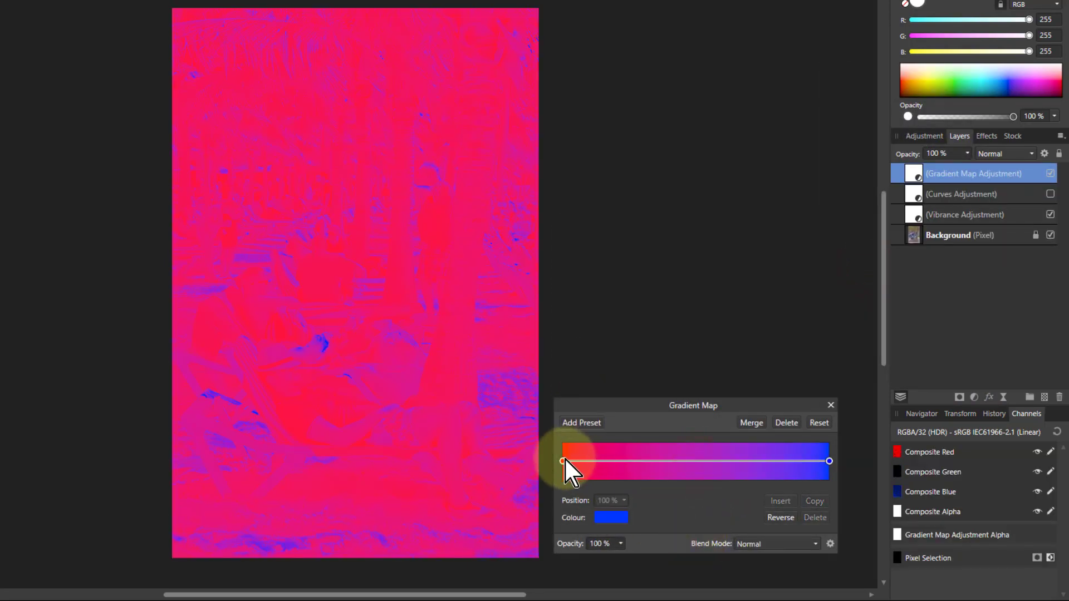
# Set the gradient's starting stop to a grey value via the Greyness picker
pyautogui.click(563, 461)
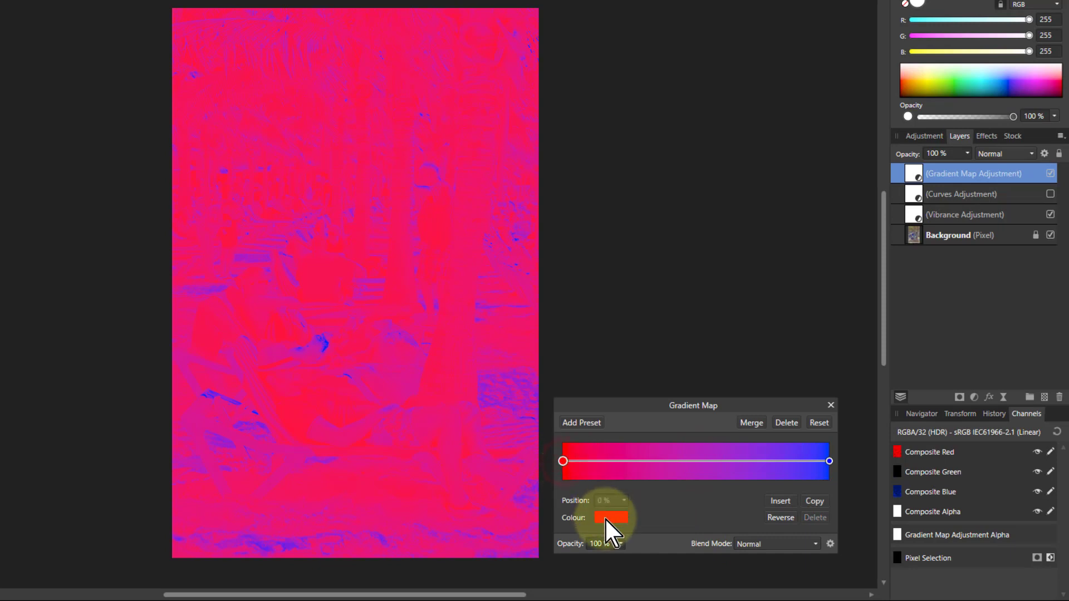
pyautogui.click(611, 518)
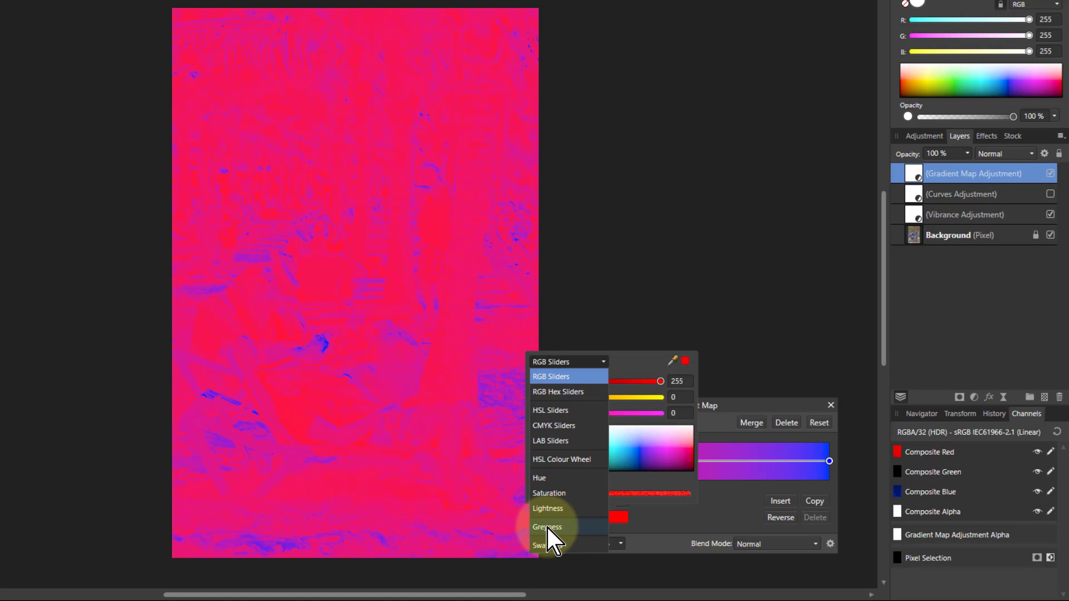
pyautogui.click(548, 527)
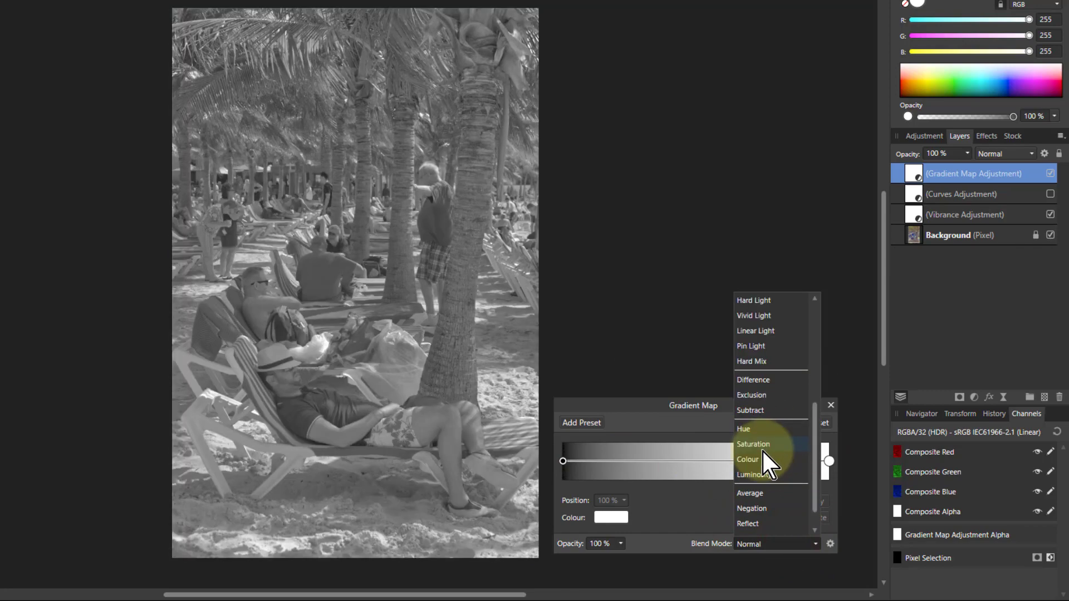
pyautogui.click(751, 474)
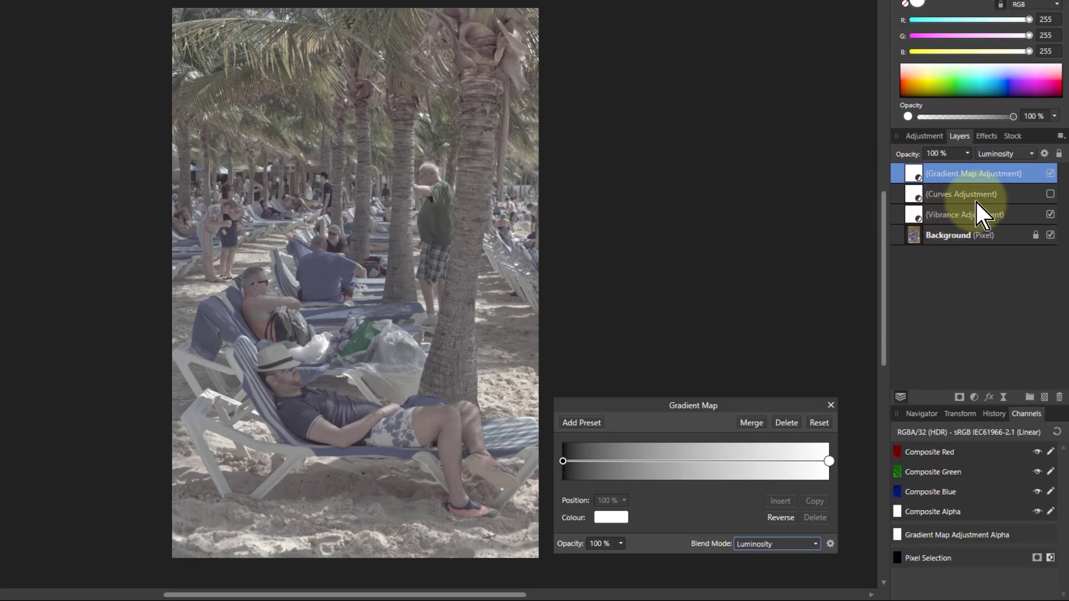
pyautogui.click(1049, 214)
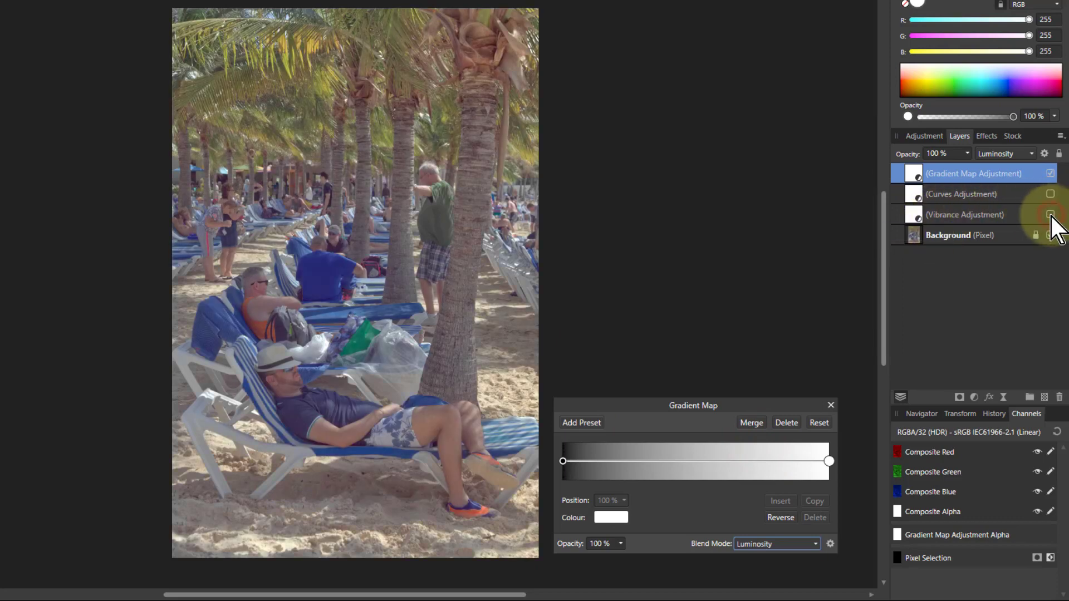
pyautogui.click(1050, 215)
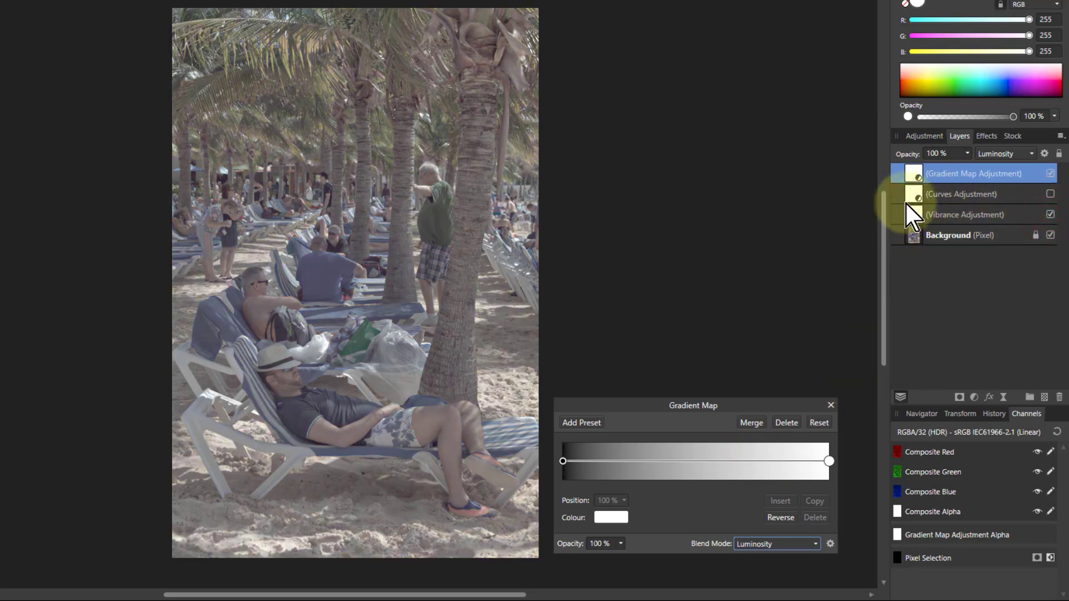
pyautogui.moveTo(917, 198)
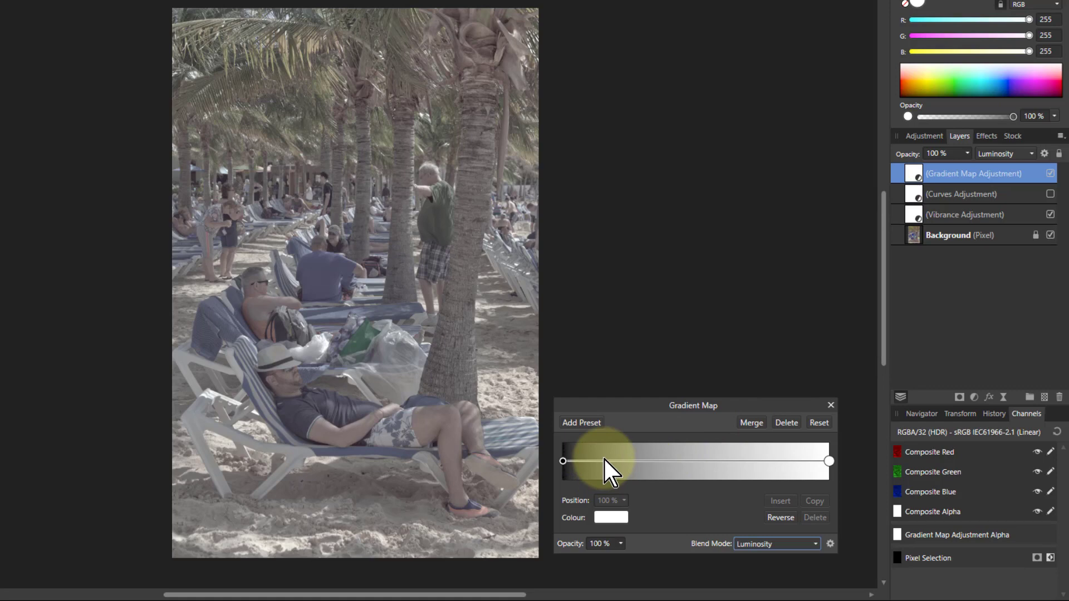
pyautogui.moveTo(610, 470)
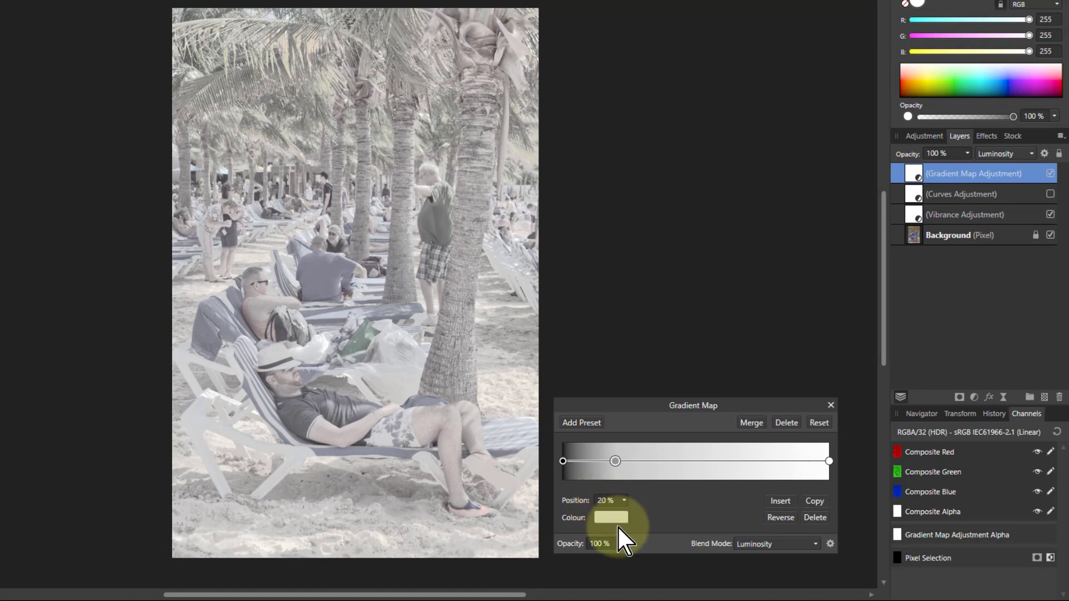
# Colour the new 20% gradient stop a near-black grey of 6
pyautogui.click(611, 518)
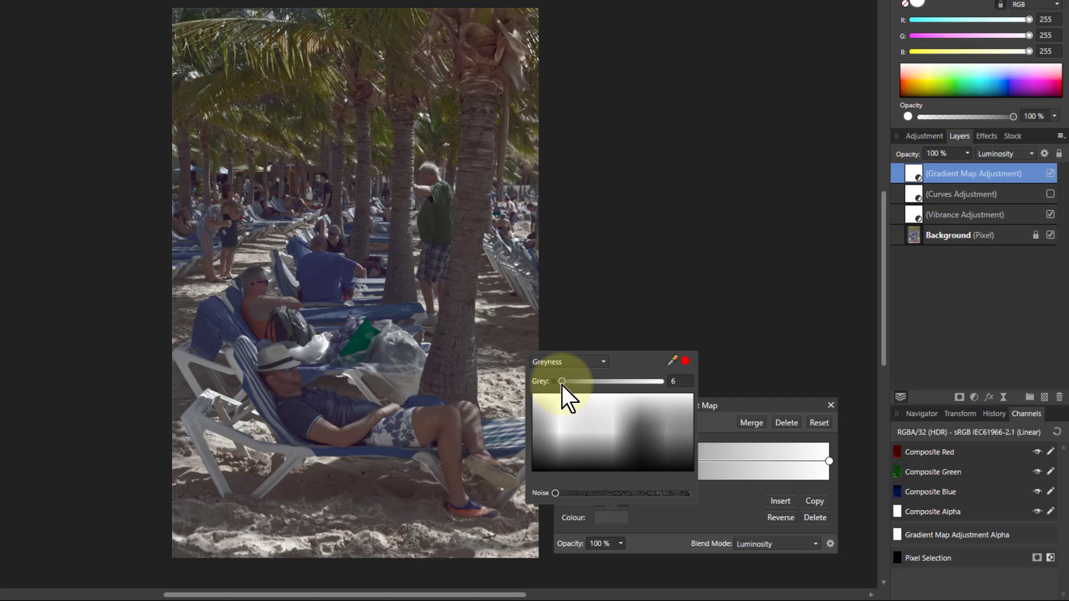
pyautogui.moveTo(324, 225)
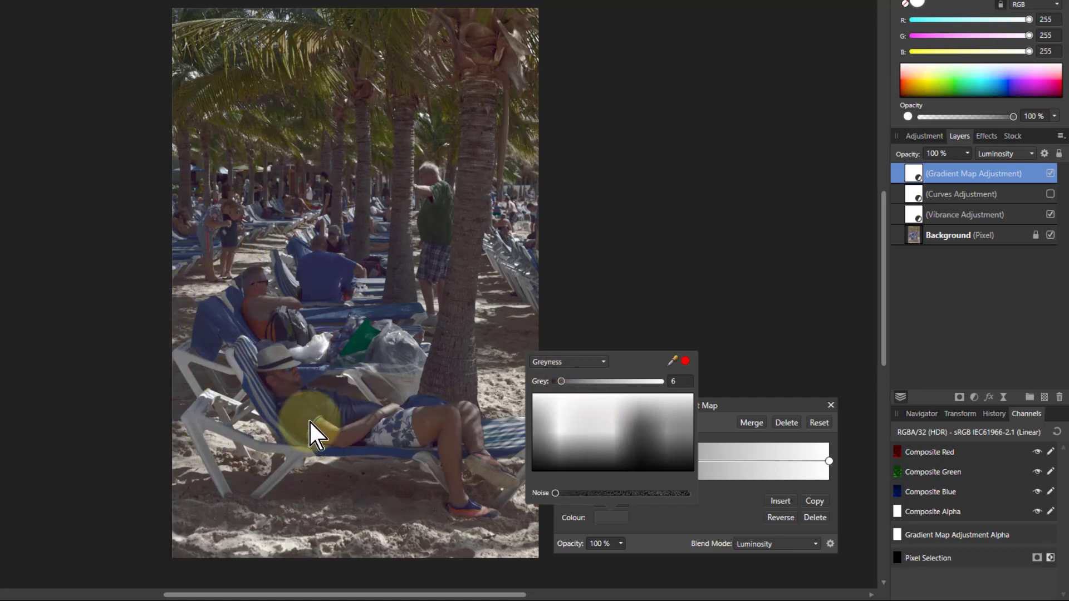
pyautogui.moveTo(648, 358)
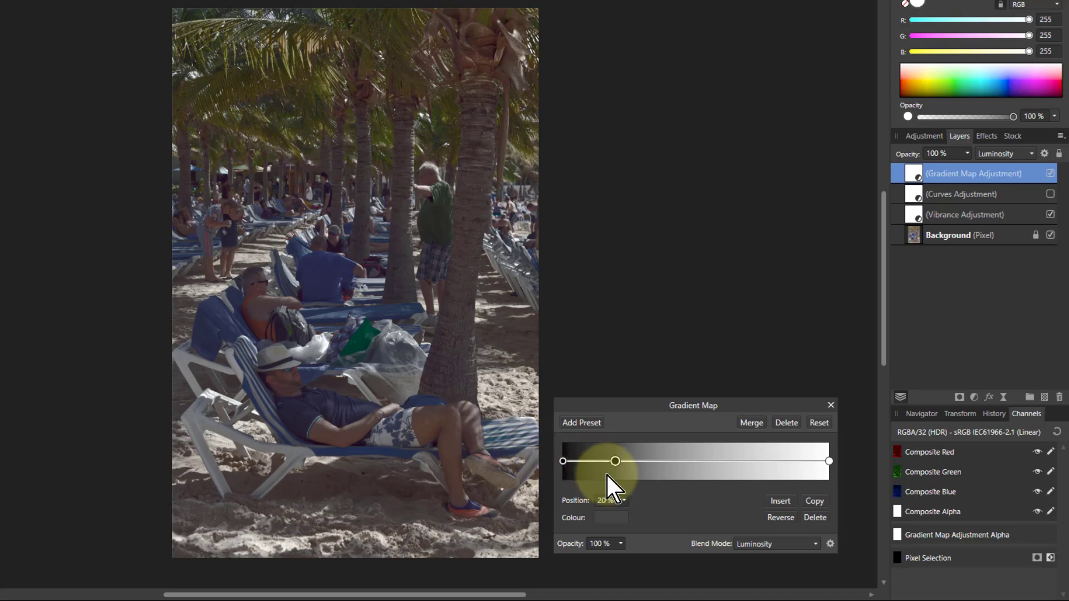
pyautogui.moveTo(645, 484)
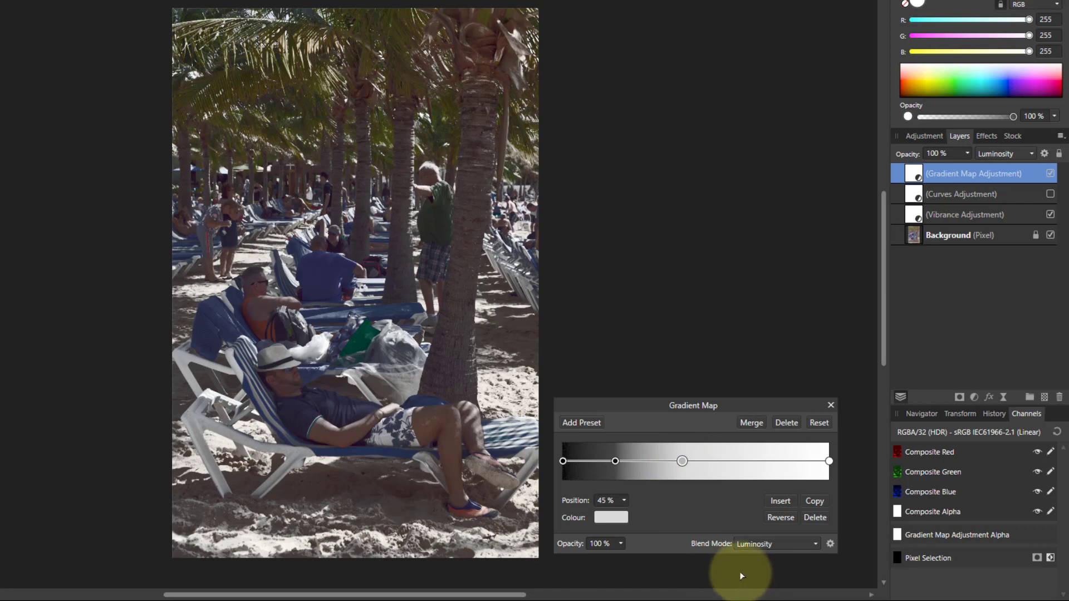
pyautogui.moveTo(711, 491)
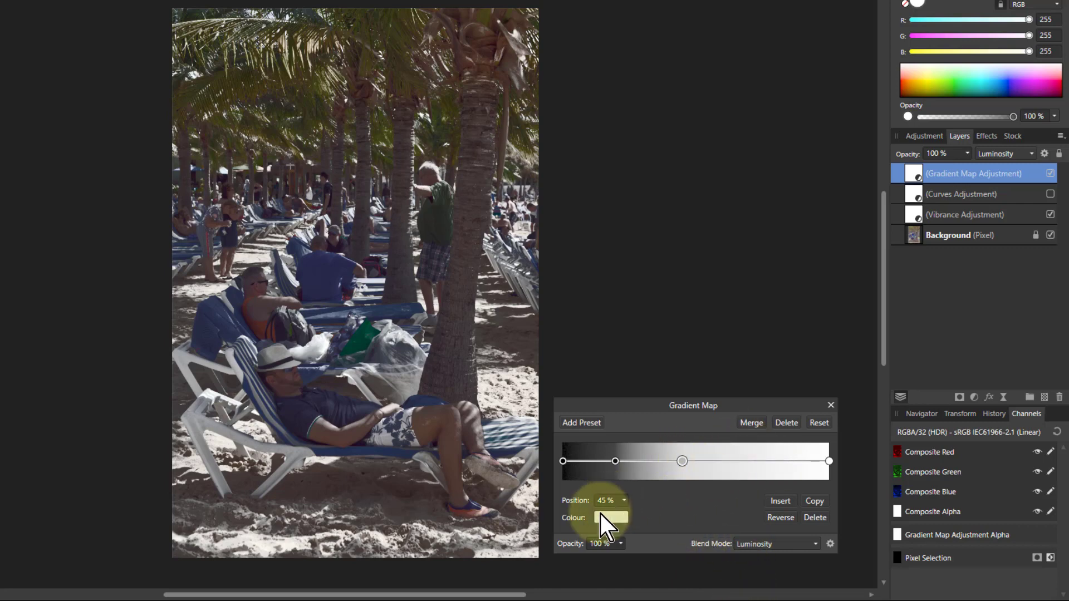
# Colour the 45% gradient stop a light grey of about 79
pyautogui.click(611, 518)
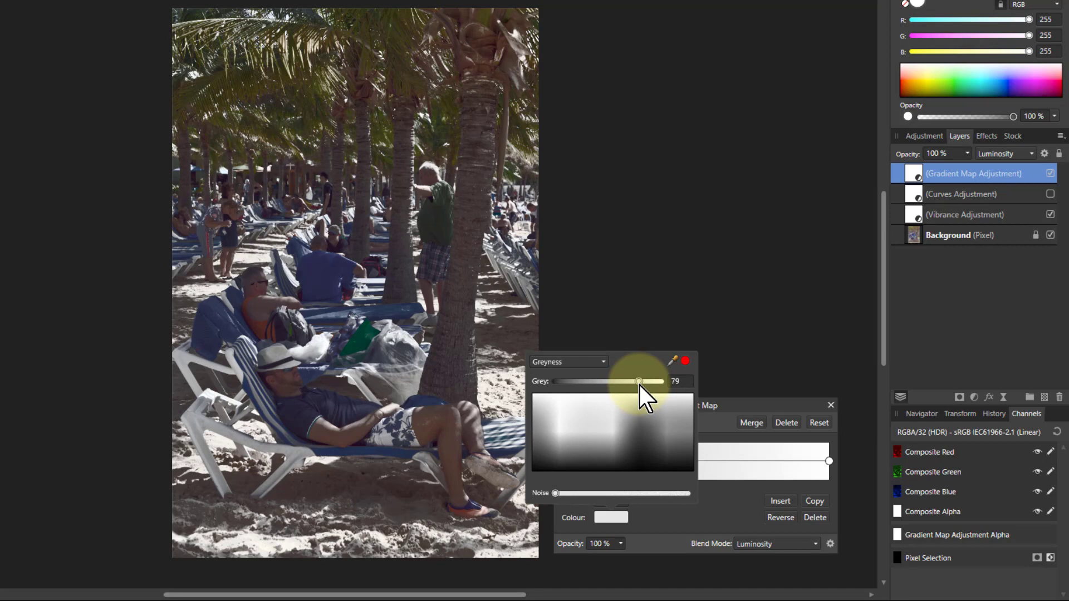
pyautogui.moveTo(354, 579)
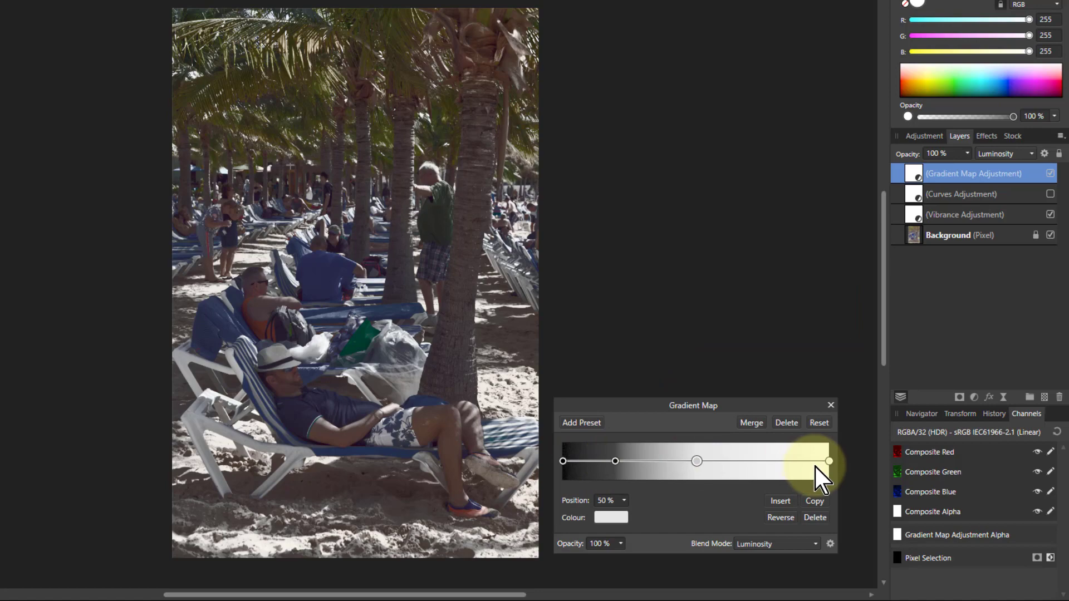
pyautogui.moveTo(764, 552)
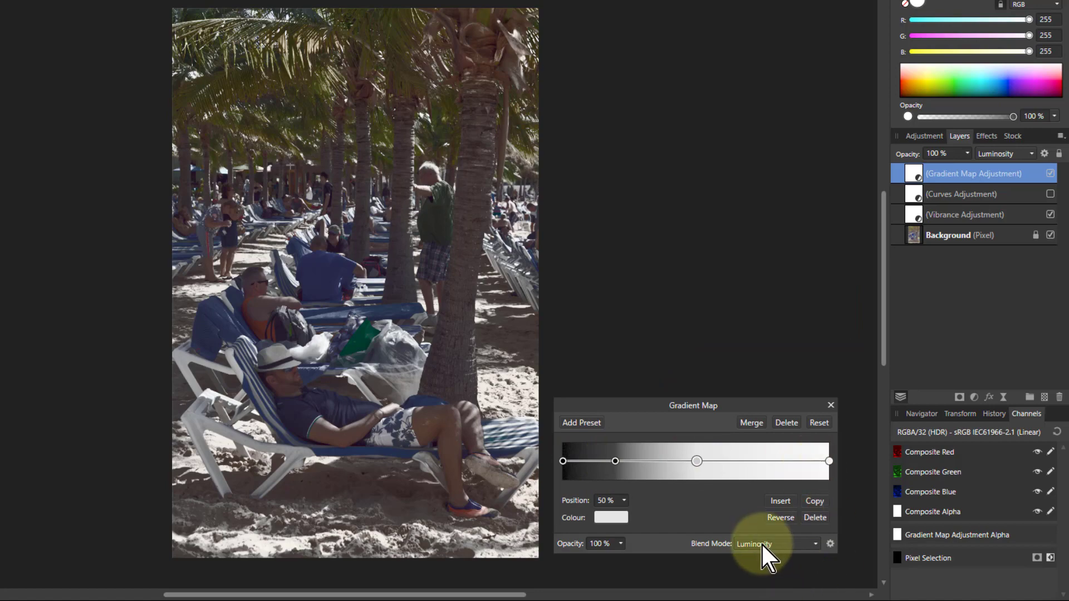
# Keep the Gradient Map in Luminosity blending and toggle it back on to compare
pyautogui.click(776, 544)
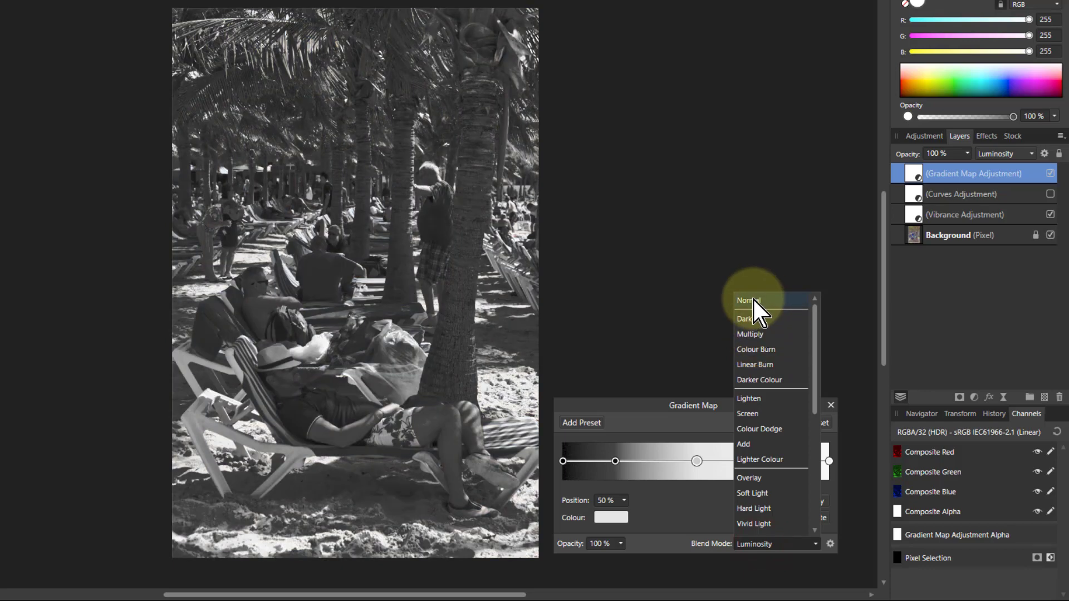
pyautogui.click(748, 300)
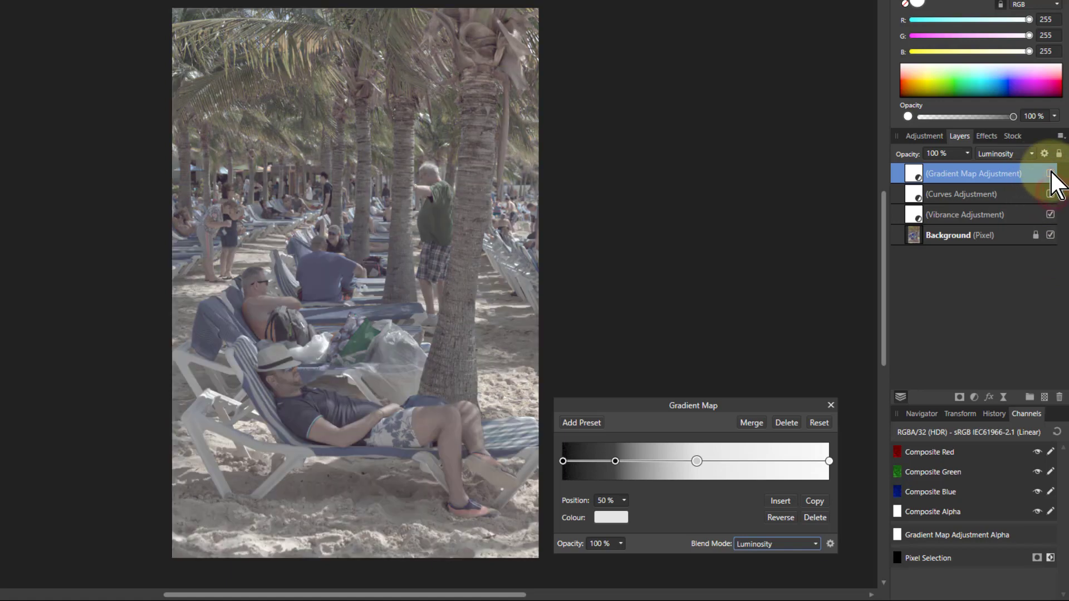
pyautogui.click(1050, 193)
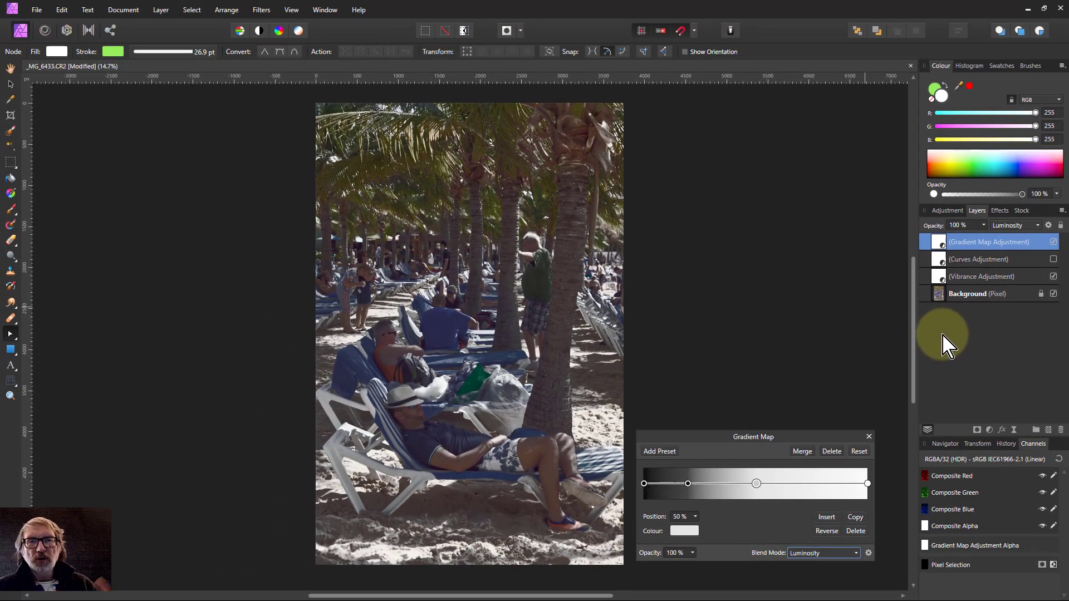
pyautogui.moveTo(944, 347)
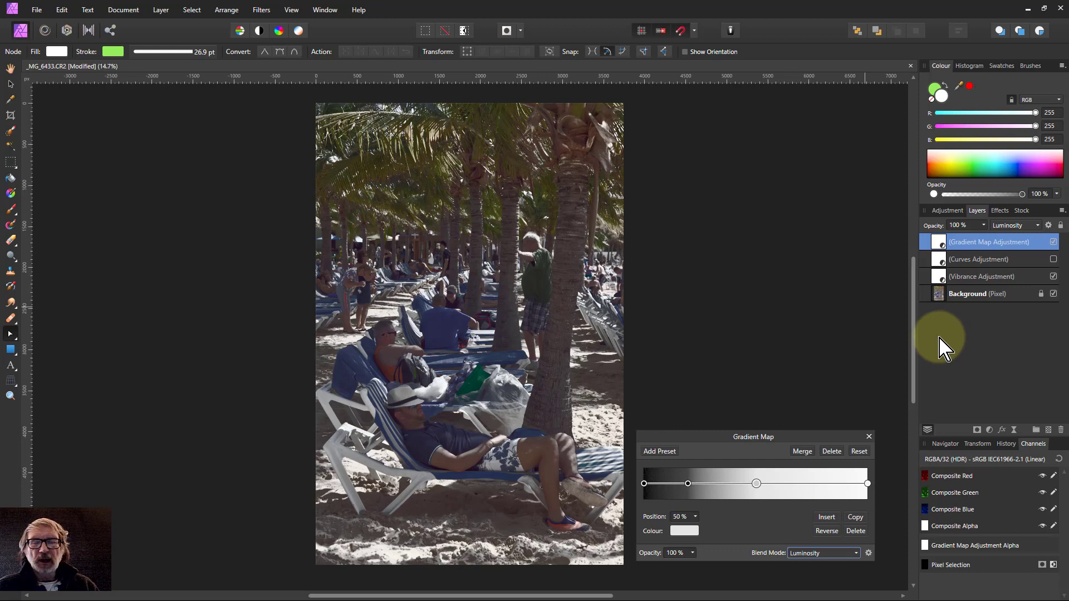
pyautogui.moveTo(934, 344)
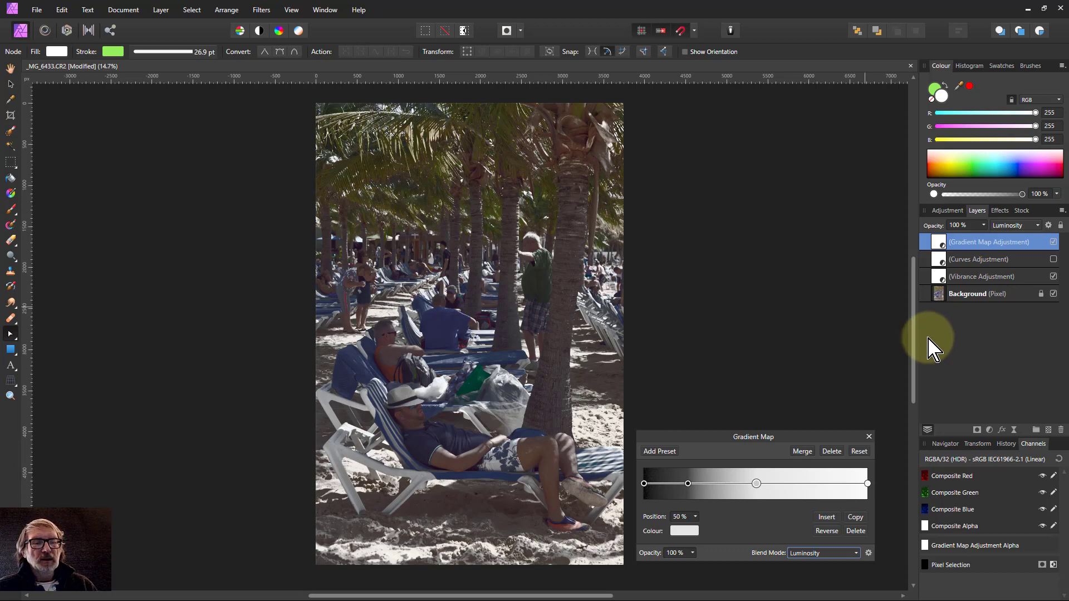
pyautogui.moveTo(943, 360)
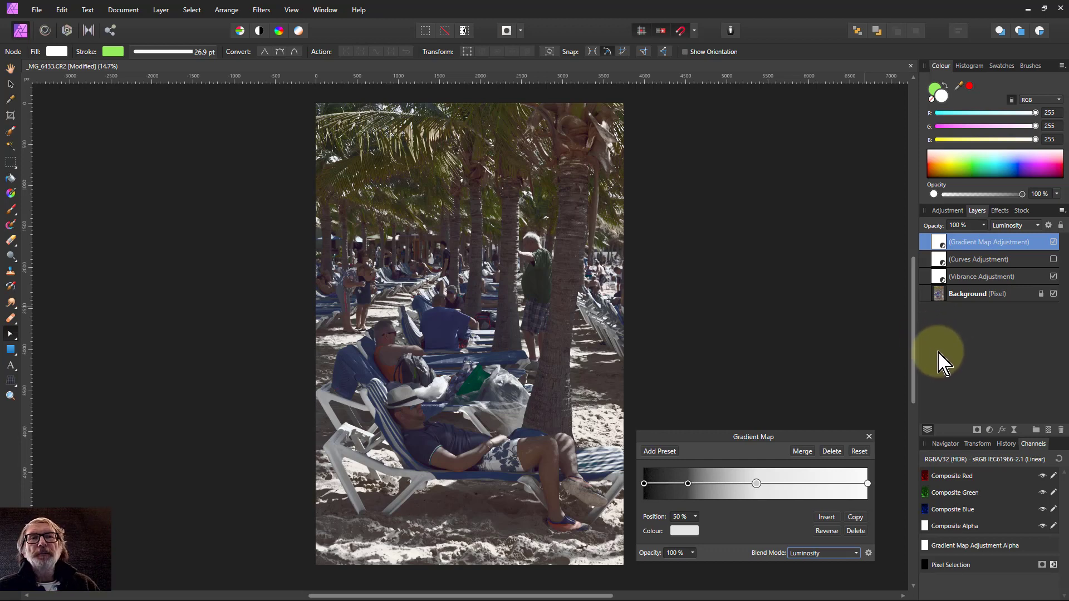